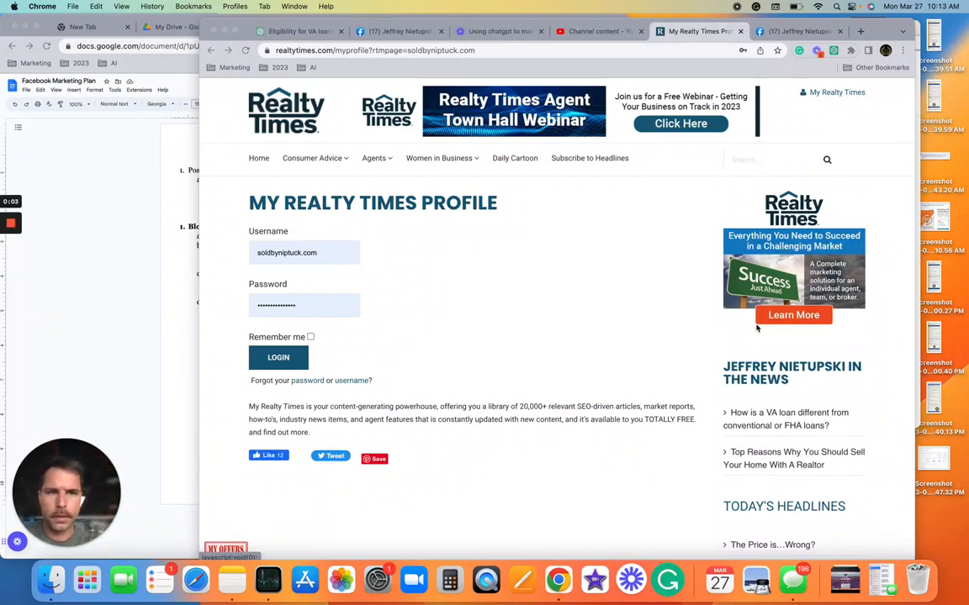
mouse_move(467, 293)
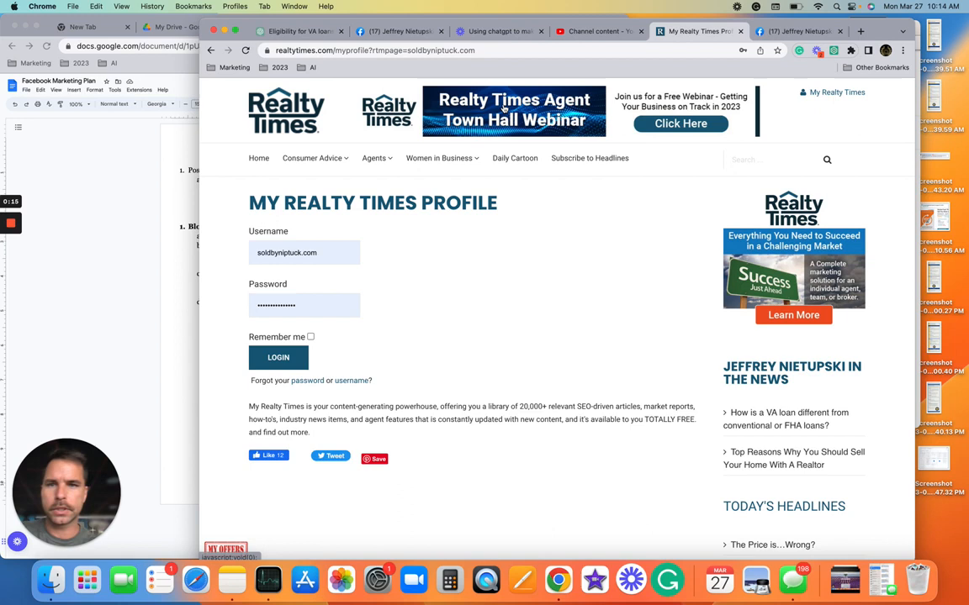
mouse_move(328, 208)
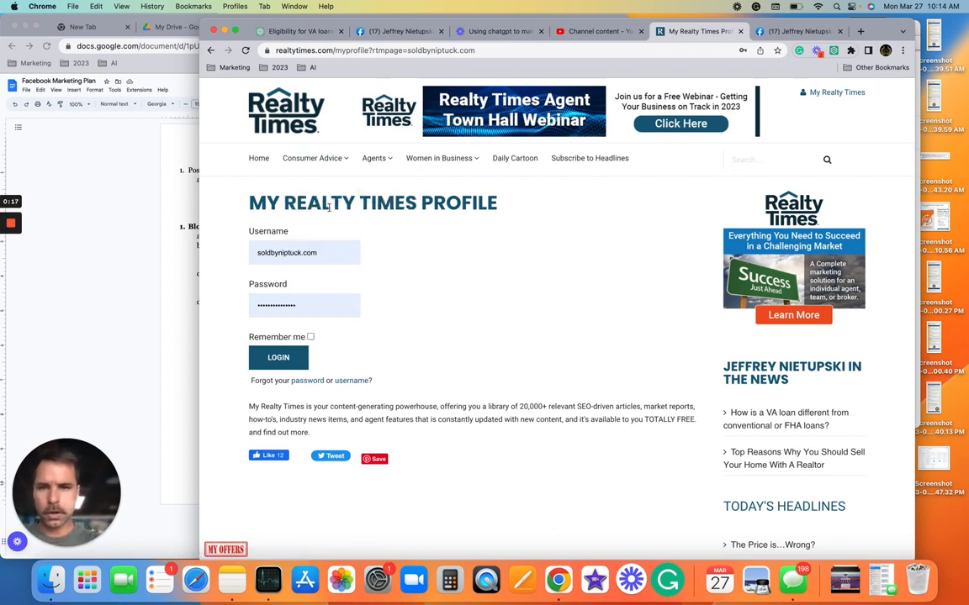
Step: Finish logging into Realty Times and scroll the profile to the 'Submit a new…' links
click(278, 358)
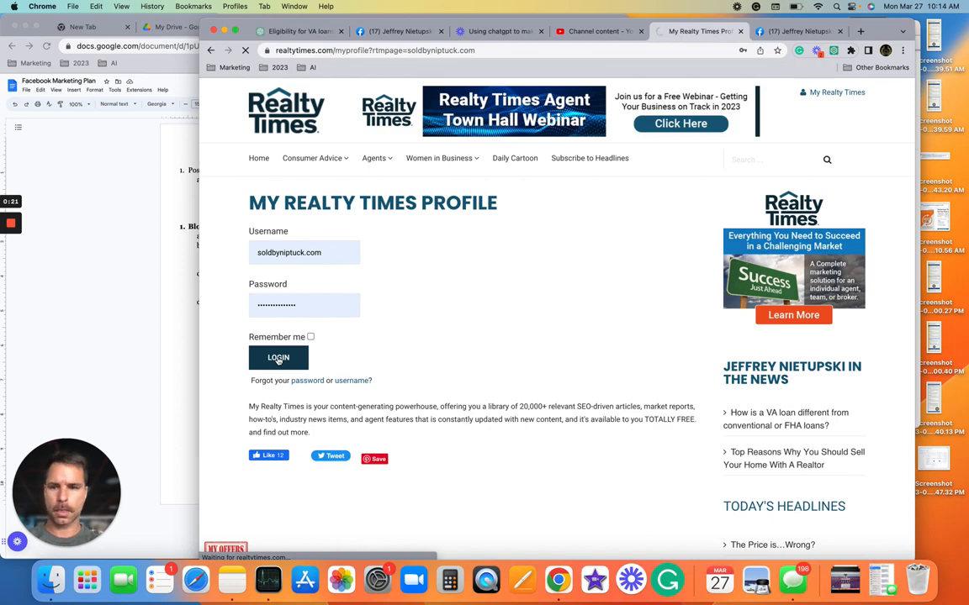
click(278, 357)
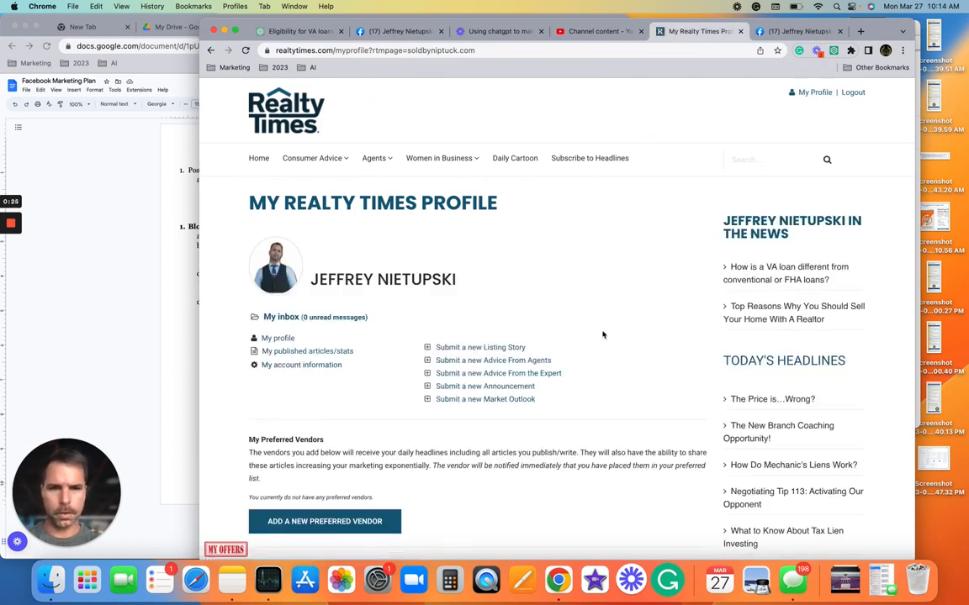
scroll(down, 3)
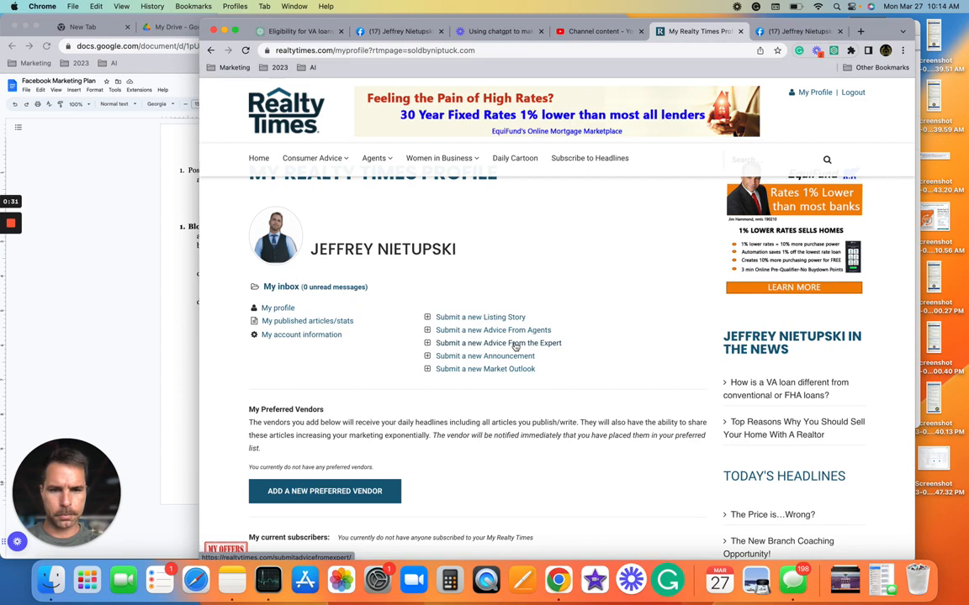
click(498, 343)
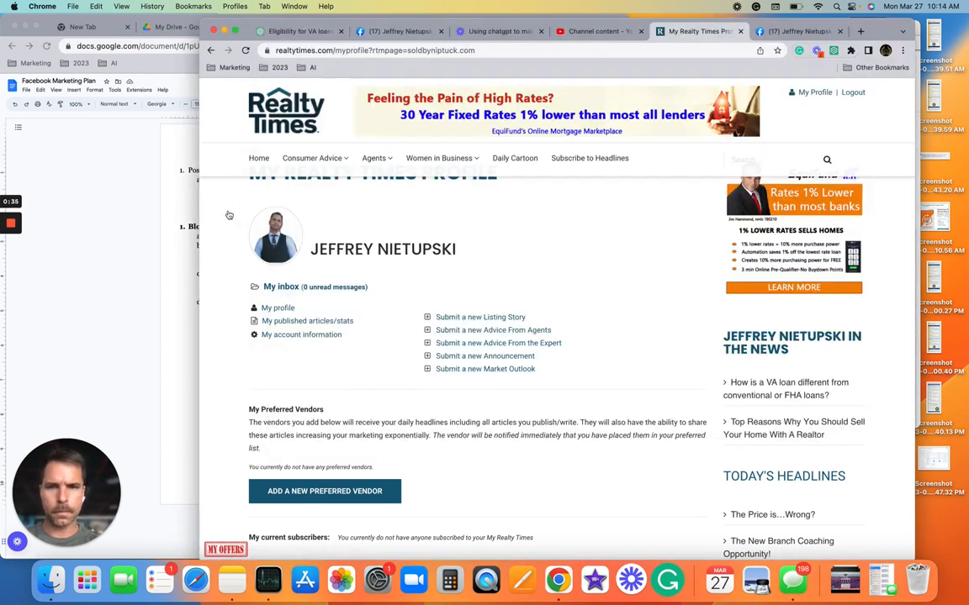
click(797, 31)
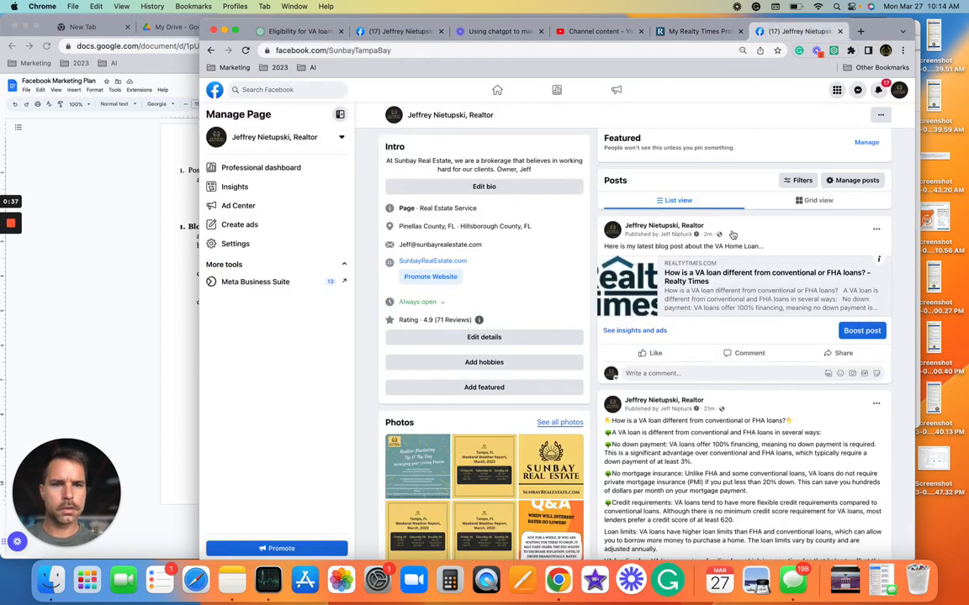
scroll(down, 3)
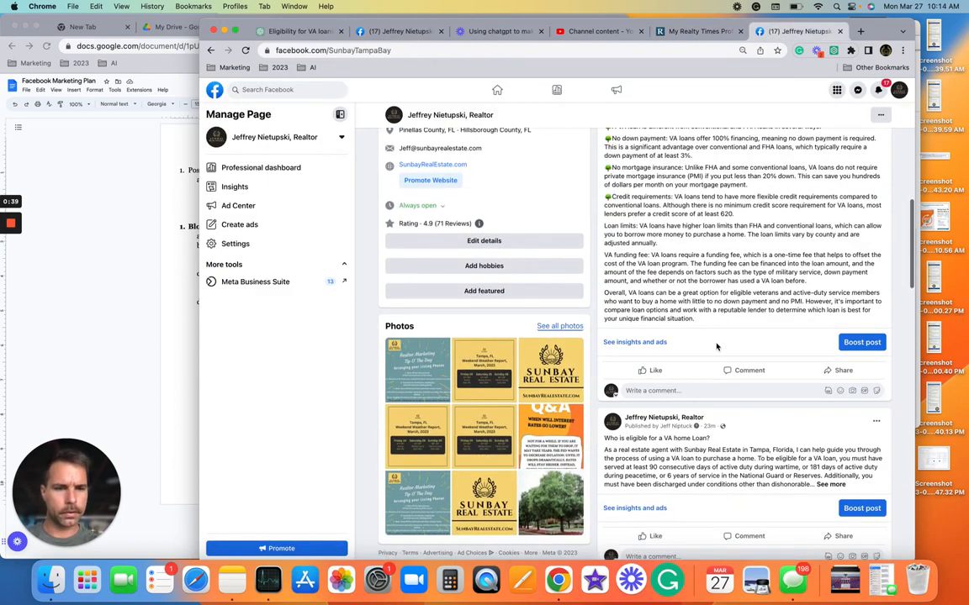
scroll(down, 3)
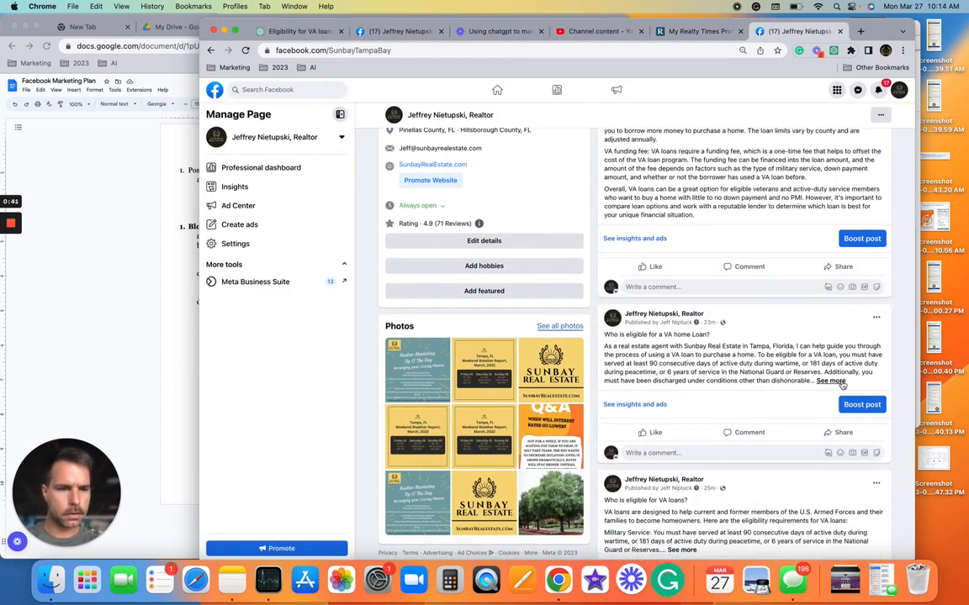
click(830, 381)
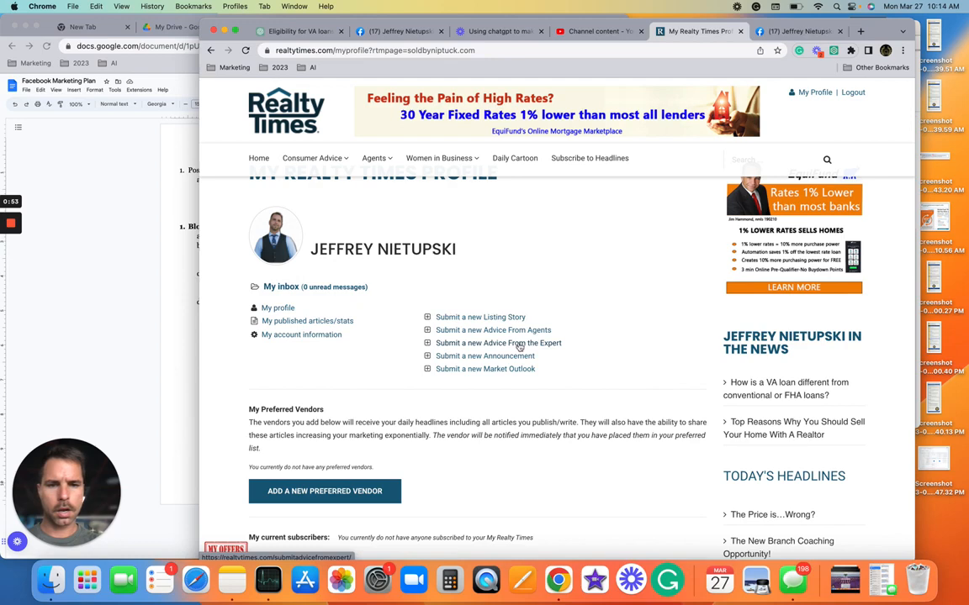
Step: Start an Advice From Agents article in the Editor, then break out and select the heading
click(497, 343)
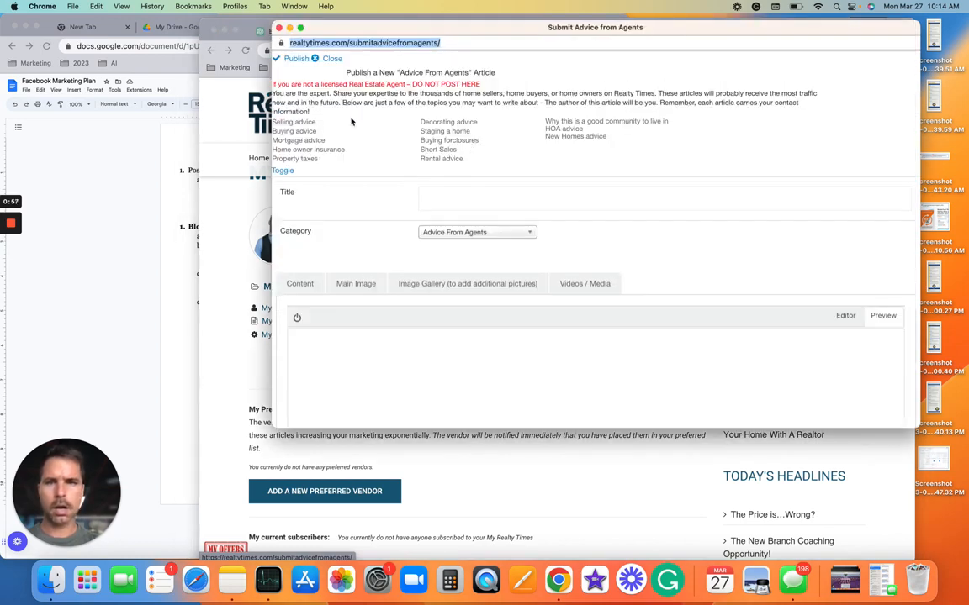
scroll(down, 3)
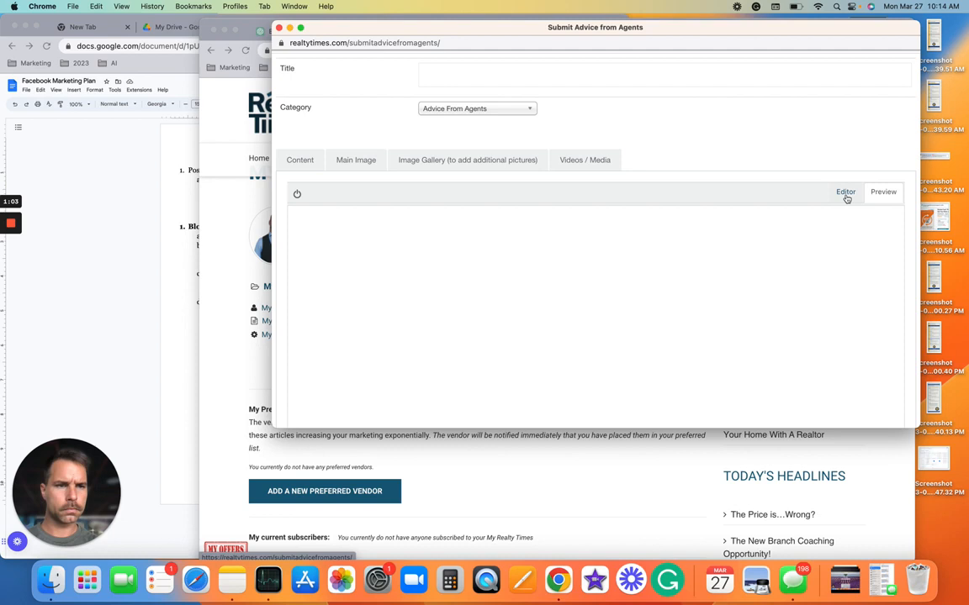
click(845, 192)
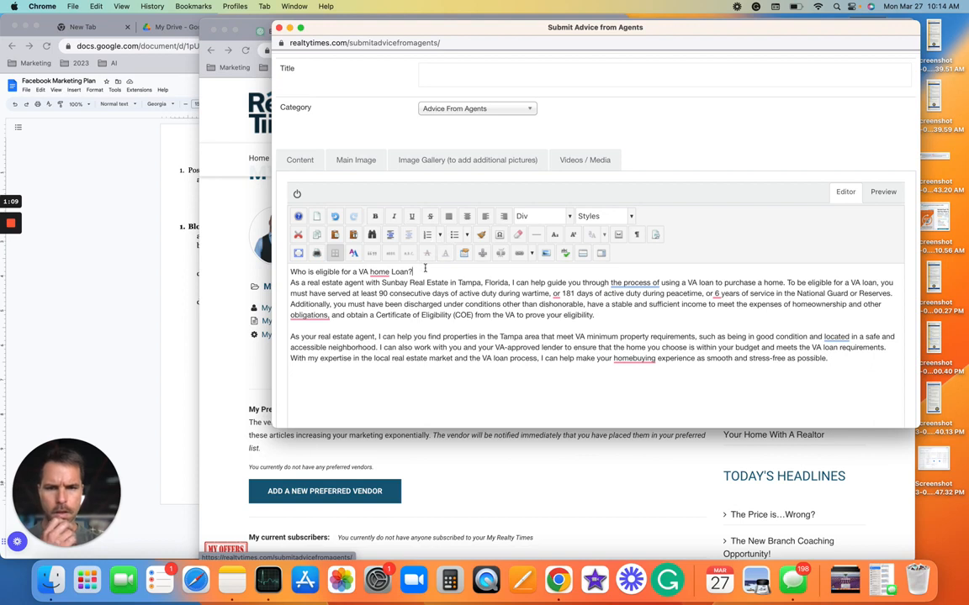
click(379, 272)
text(H)
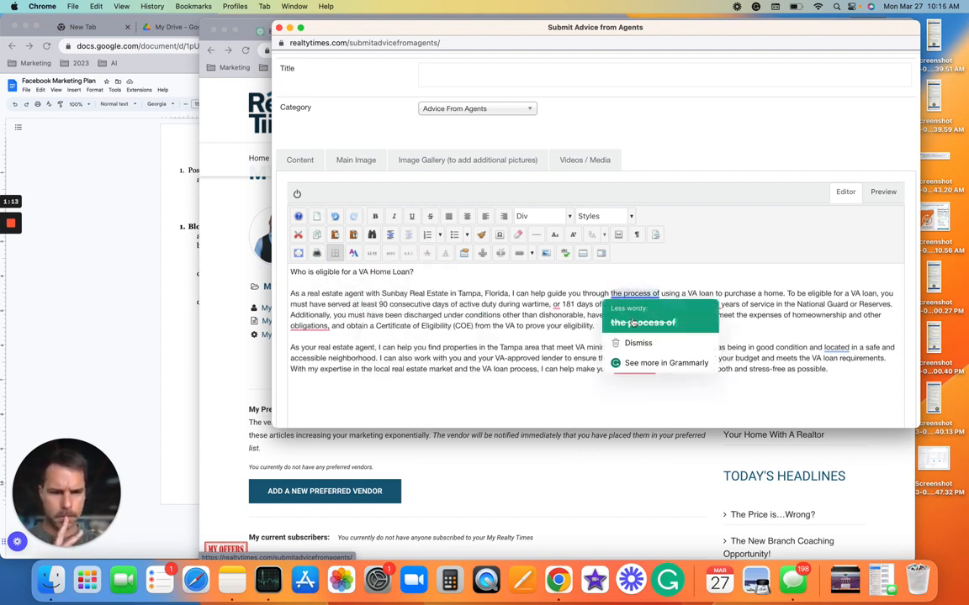
click(637, 342)
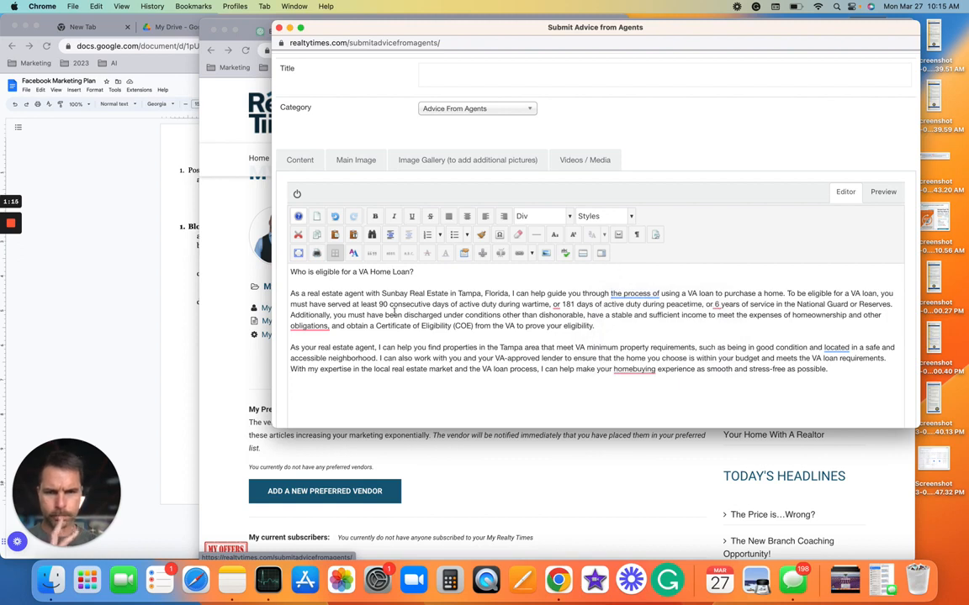
click(634, 369)
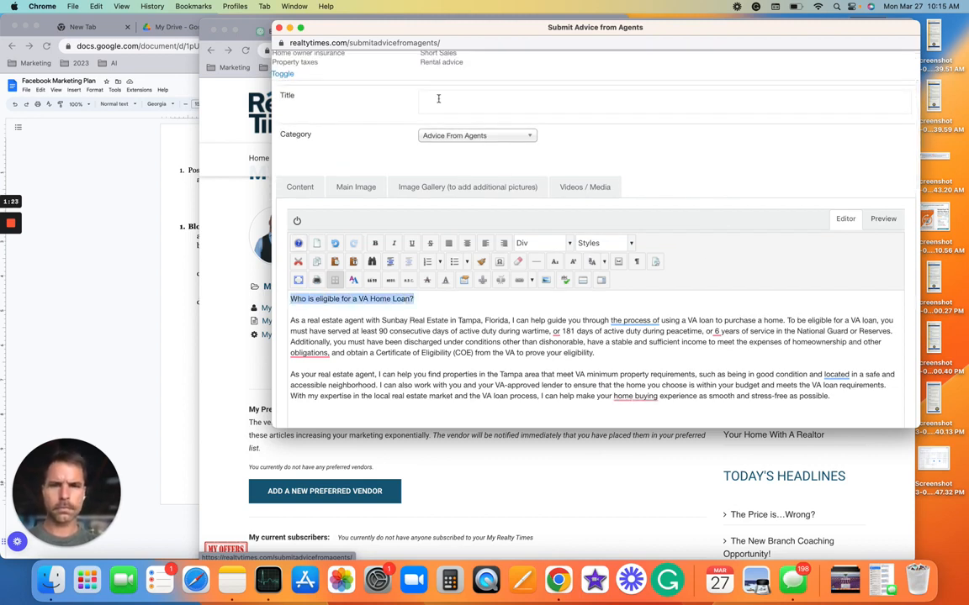
Step: Title the article 'Who is eligible for a VA Home Loan?' and save it with Publish
text(Who is eligible for a VA Home Loan?)
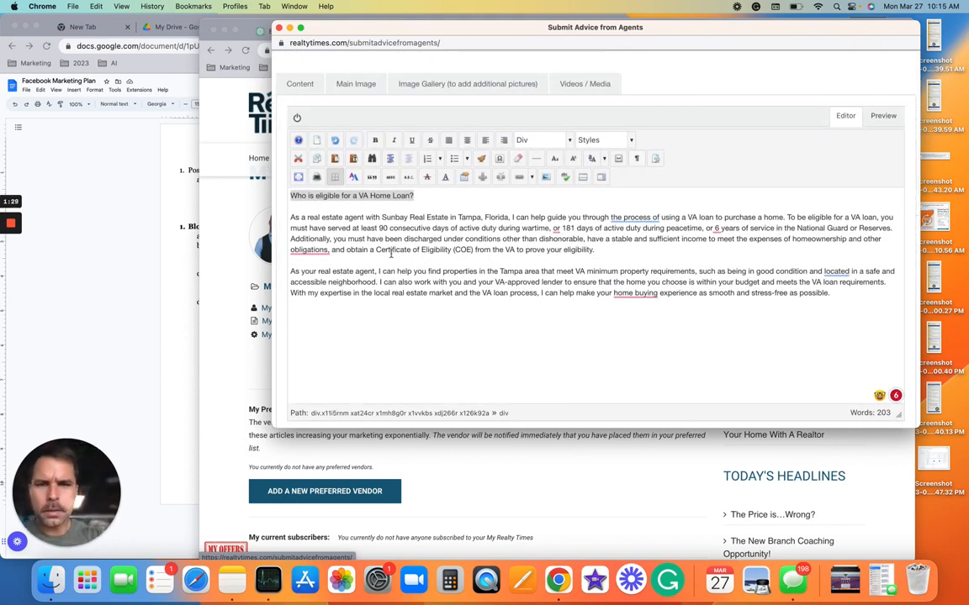
scroll(up, 3)
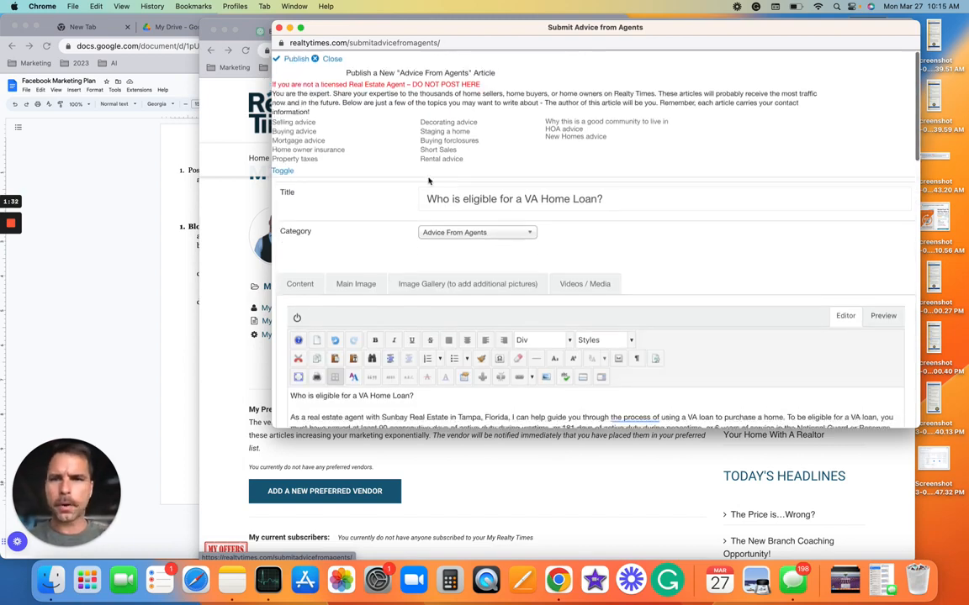
click(294, 58)
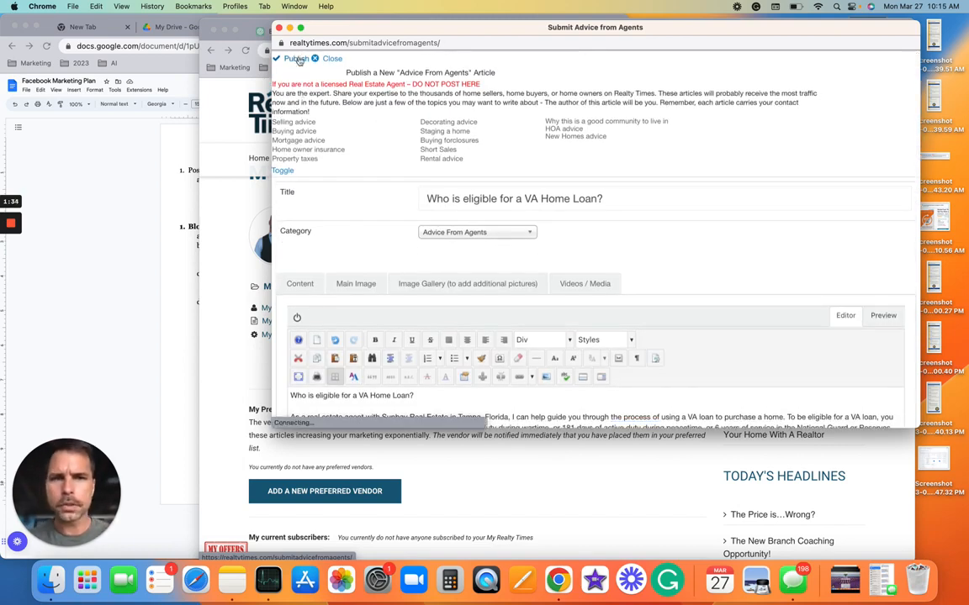
click(295, 58)
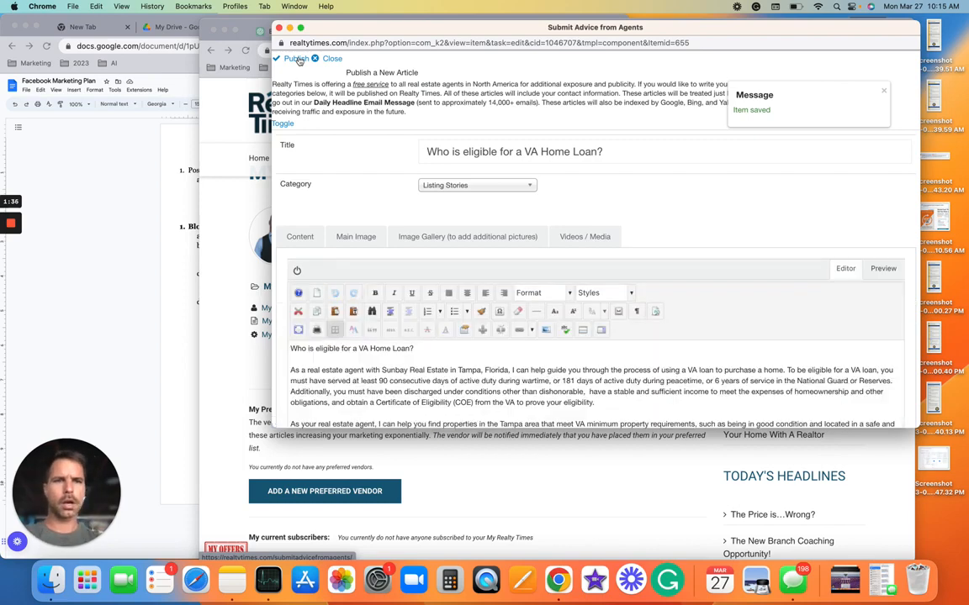
Step: Publish the VA Home Loan article and scroll through its live page
click(295, 59)
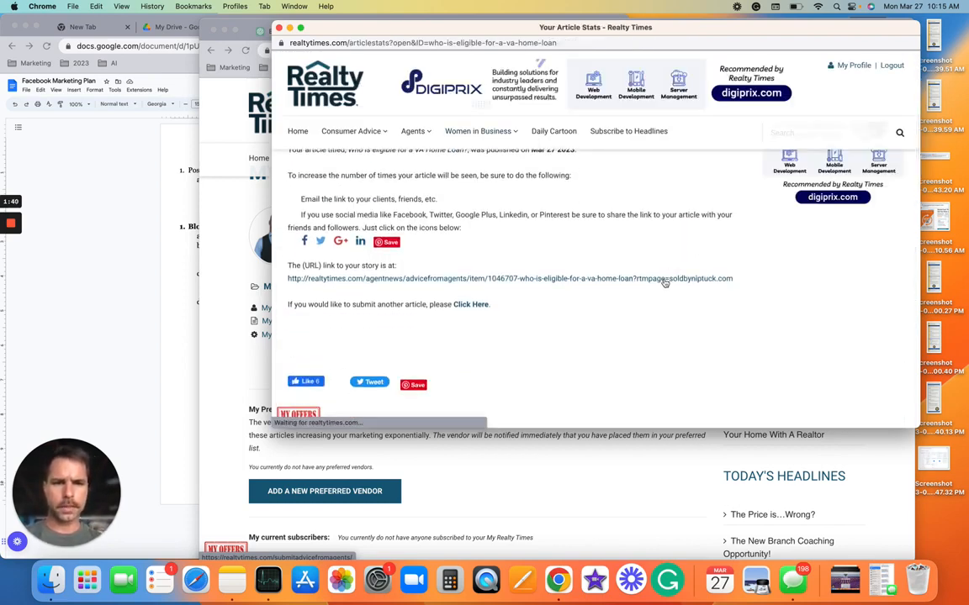
click(510, 279)
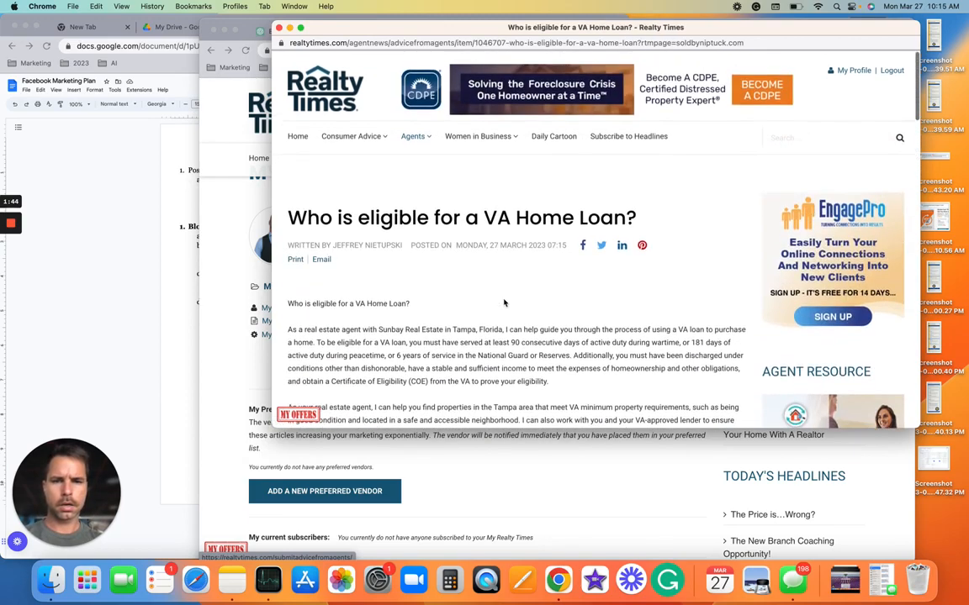
scroll(down, 3)
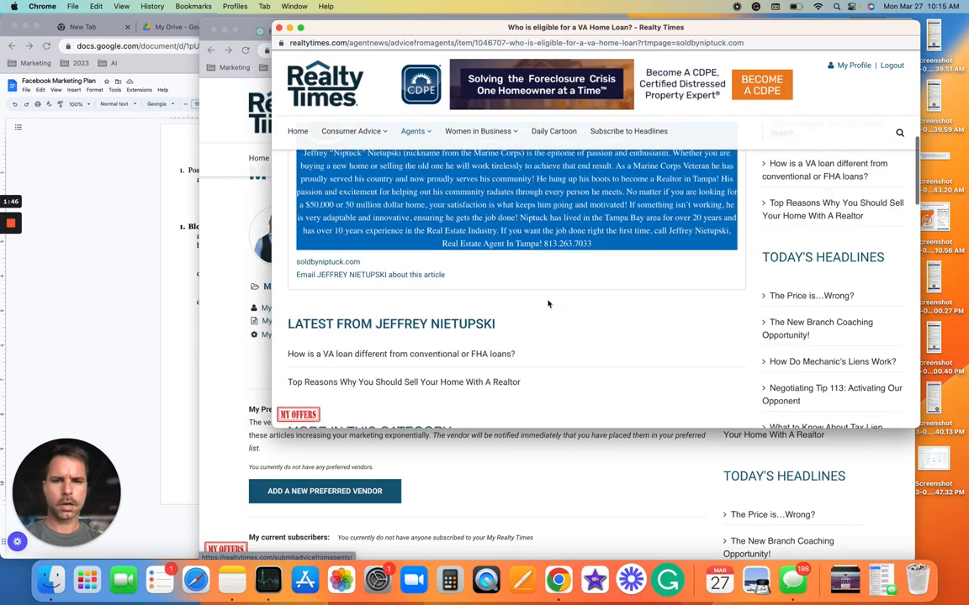
scroll(up, 3)
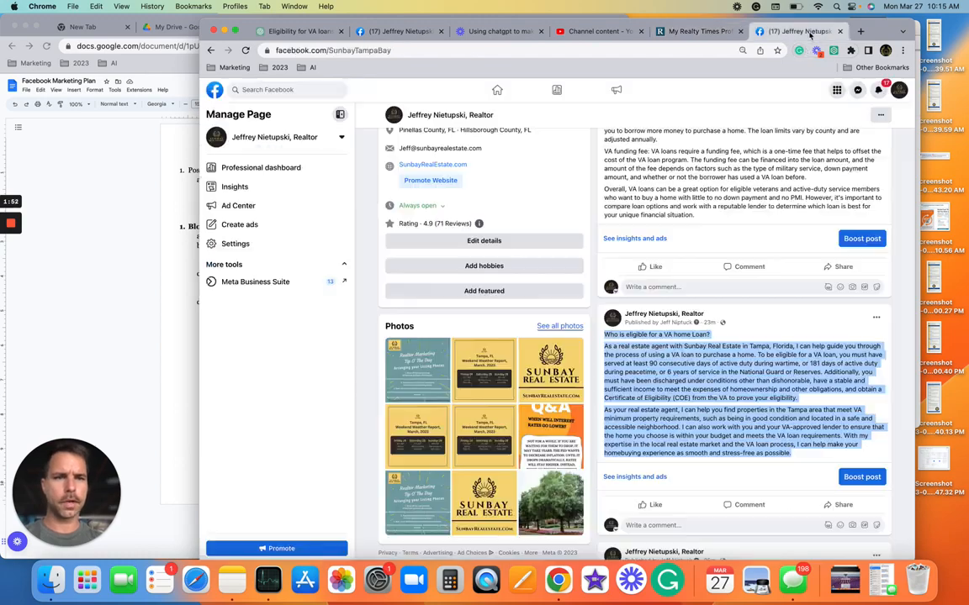
Step: Caption the Facebook post 'Here is my latest blog article about the VA Home Loan'
scroll(up, 3)
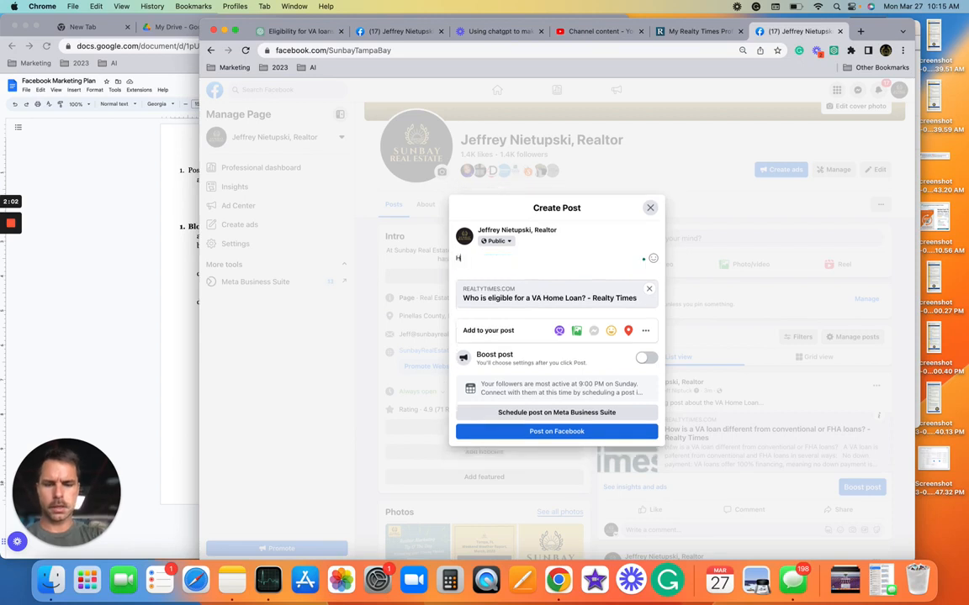
text(Here is my late)
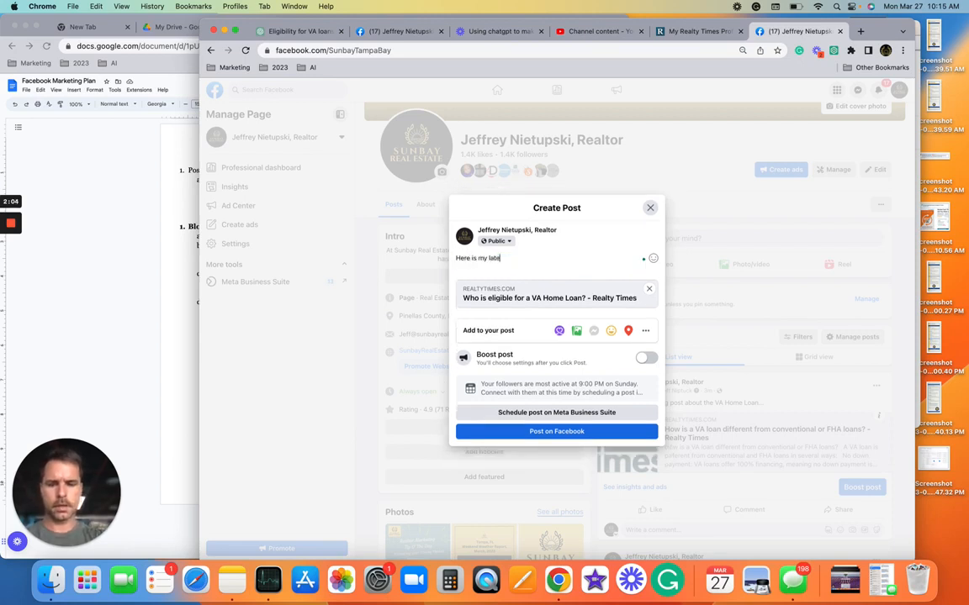
text(st blog)
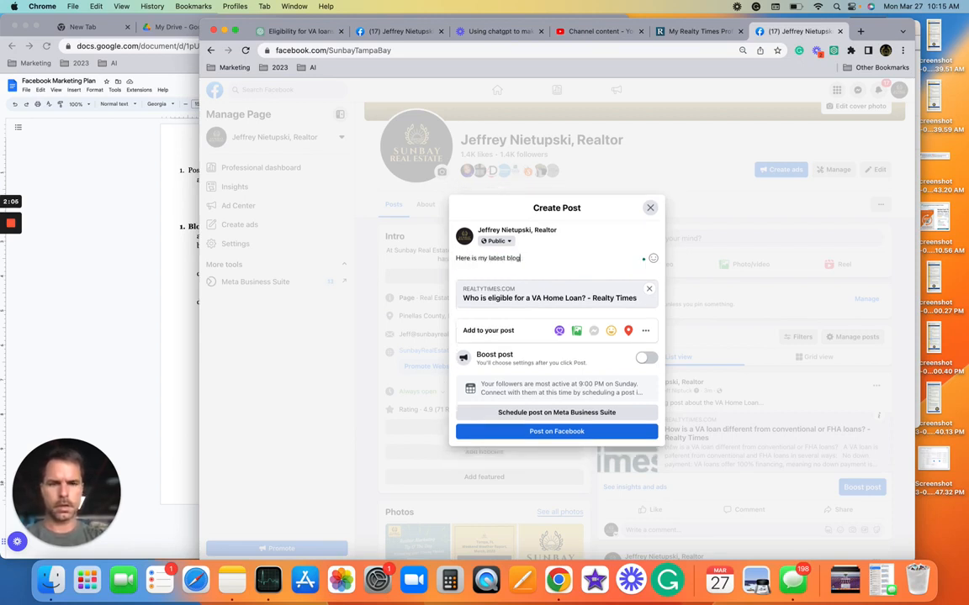
text(article)
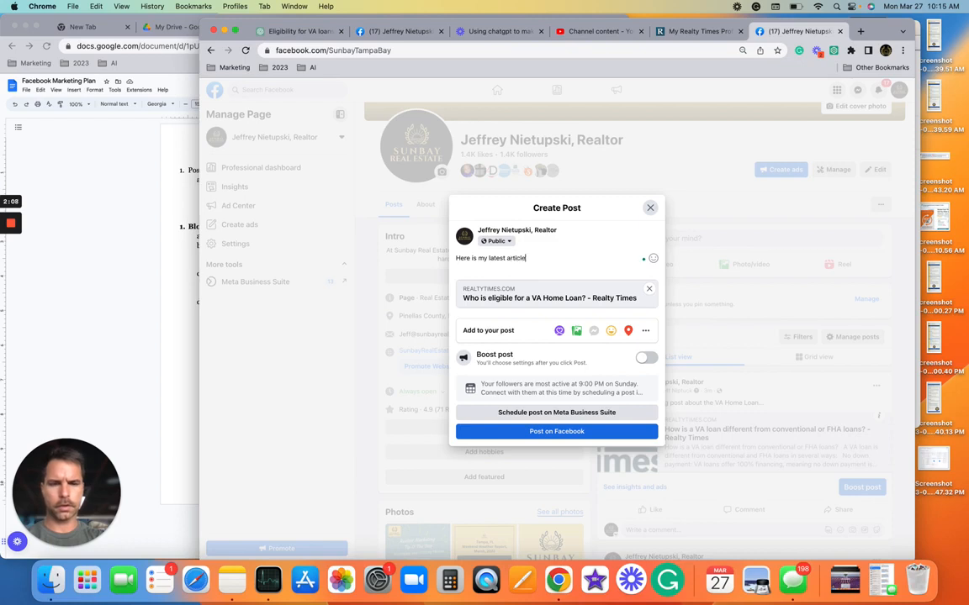
text(about the)
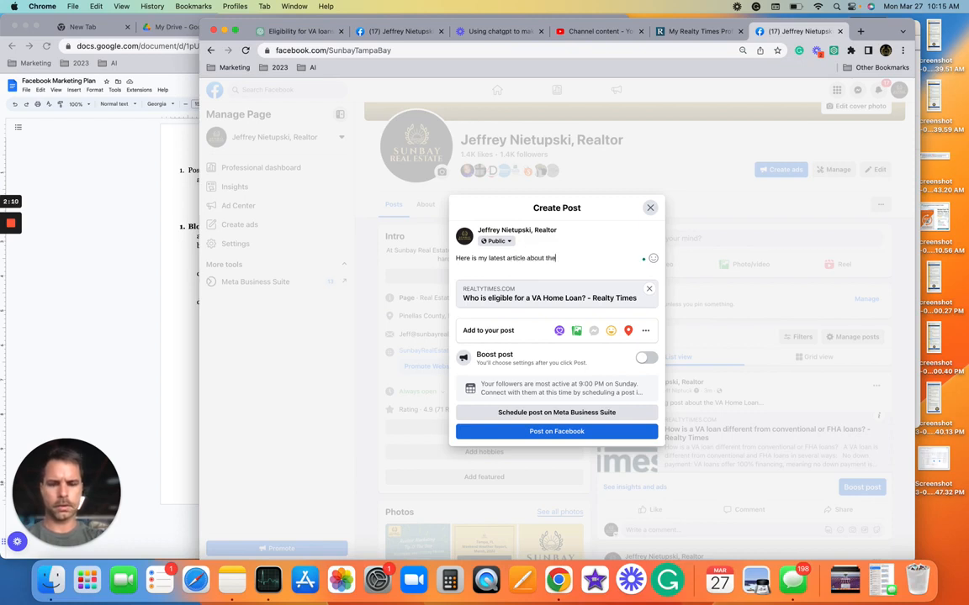
text(VA Home Loan..)
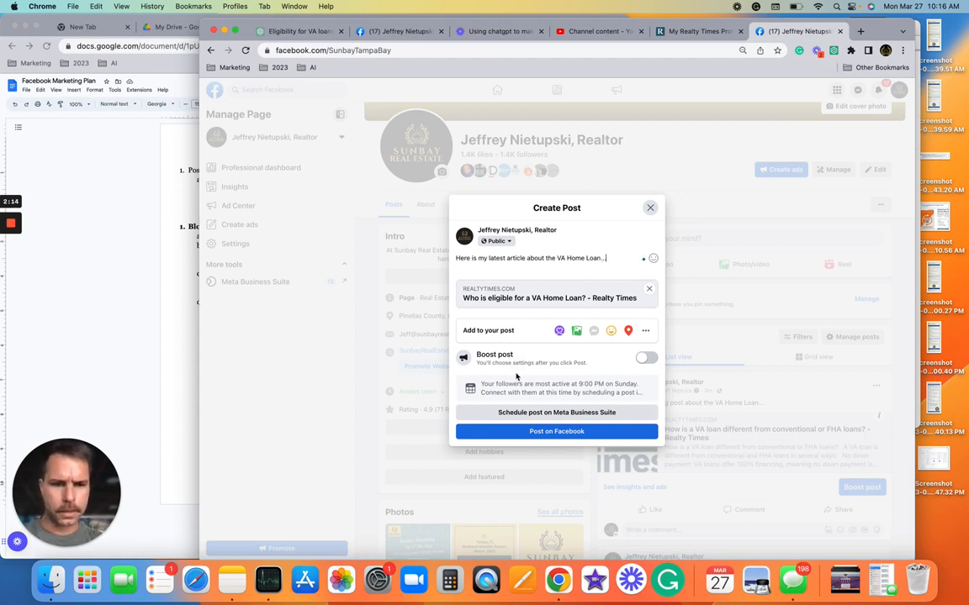
mouse_move(640, 348)
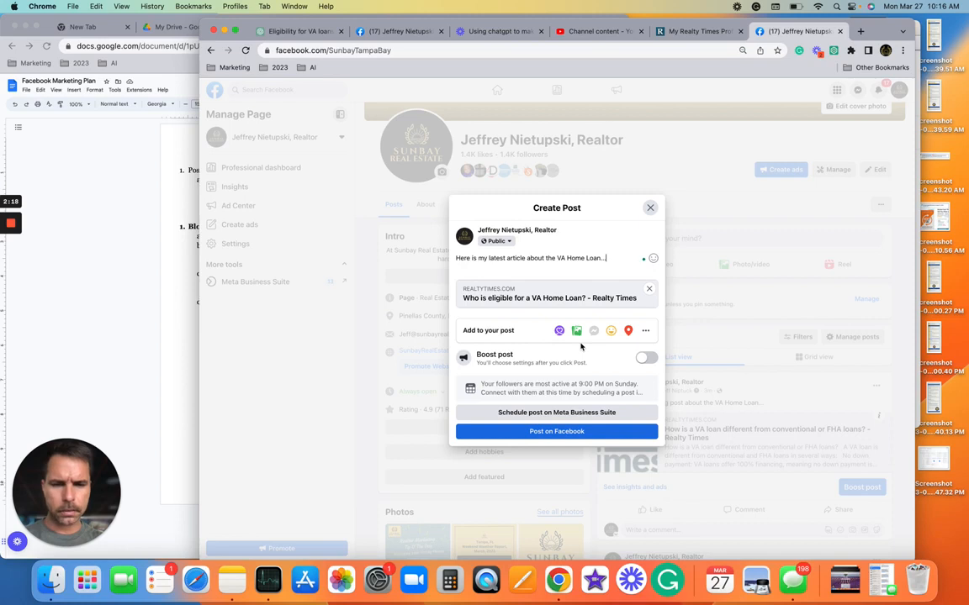
Step: Post the VA Home Loan article to the business page and return to the marketing plan document
click(645, 329)
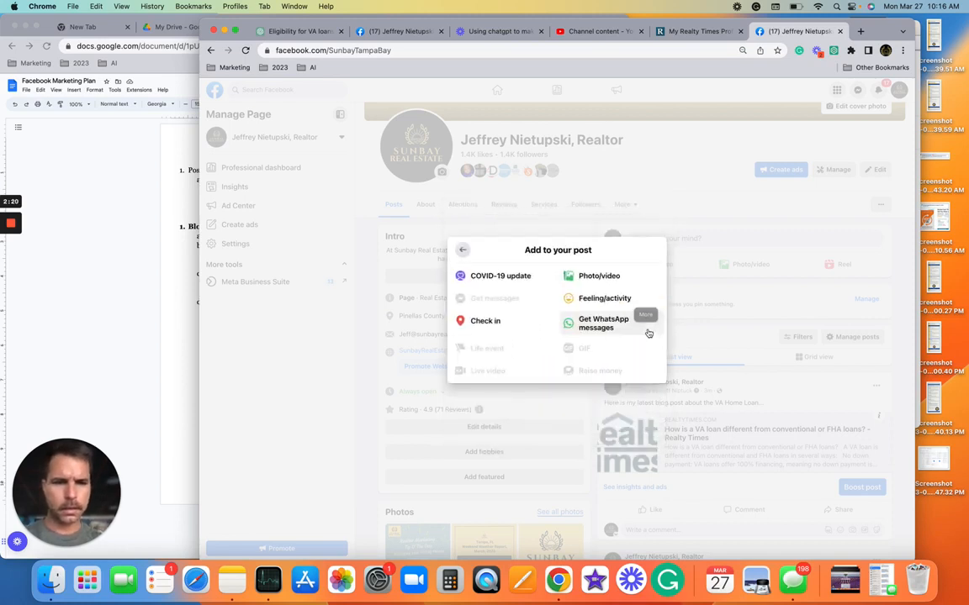
click(462, 250)
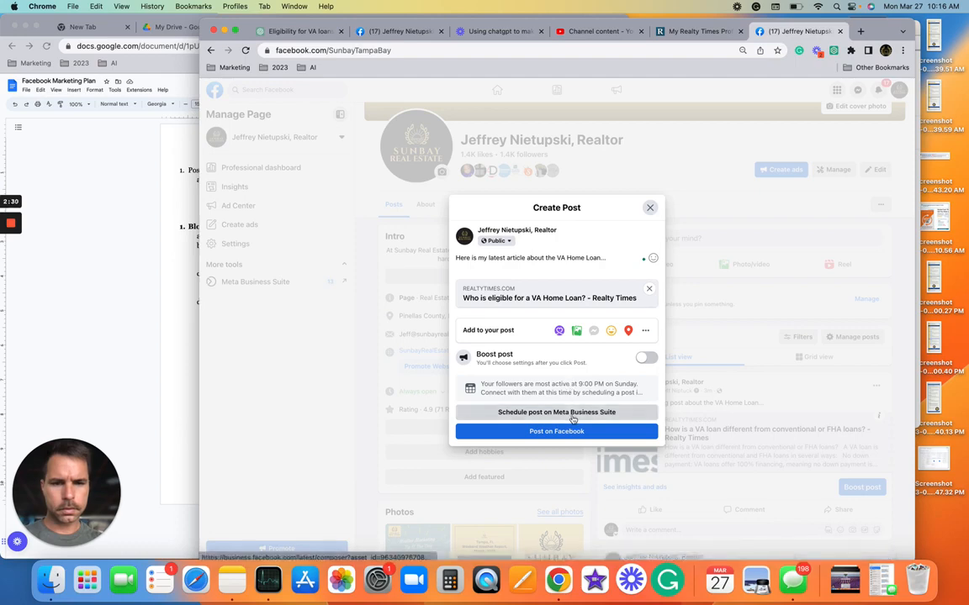
click(555, 412)
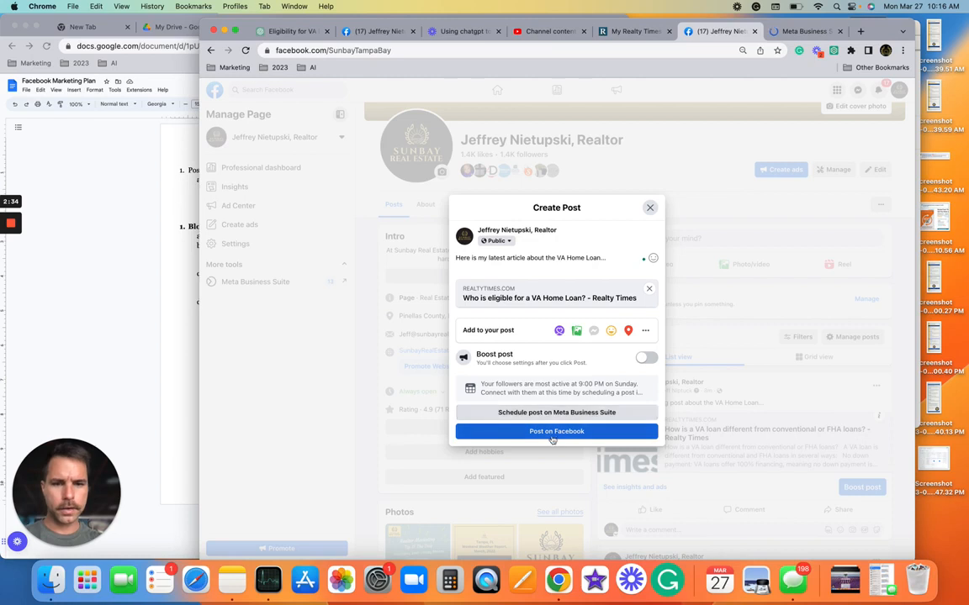
click(555, 431)
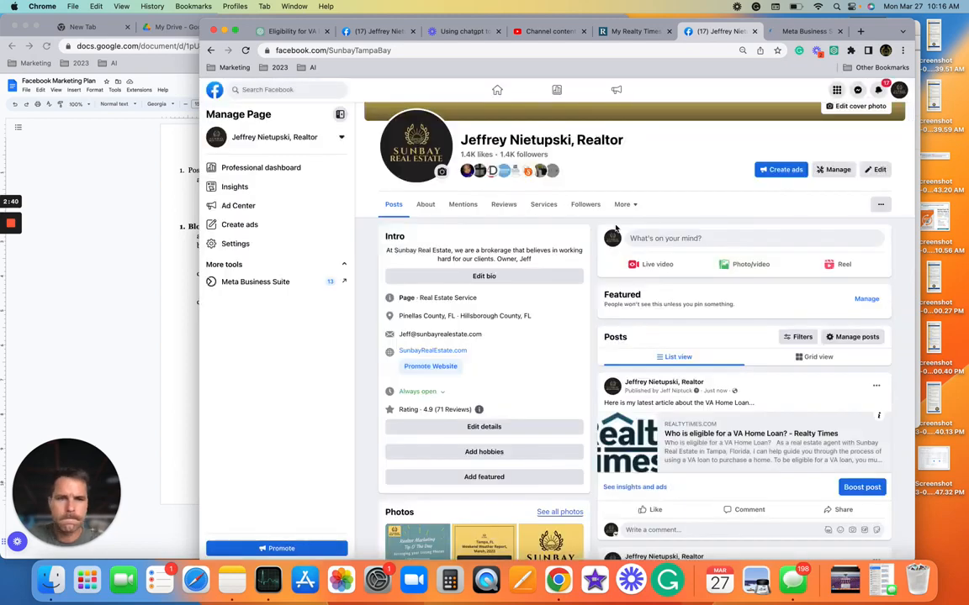
scroll(down, 3)
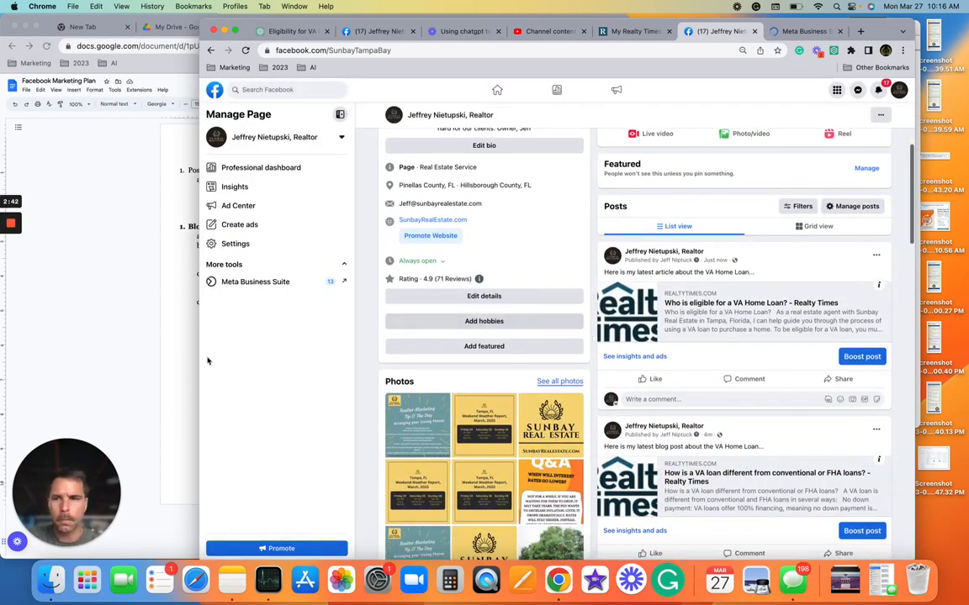
click(337, 26)
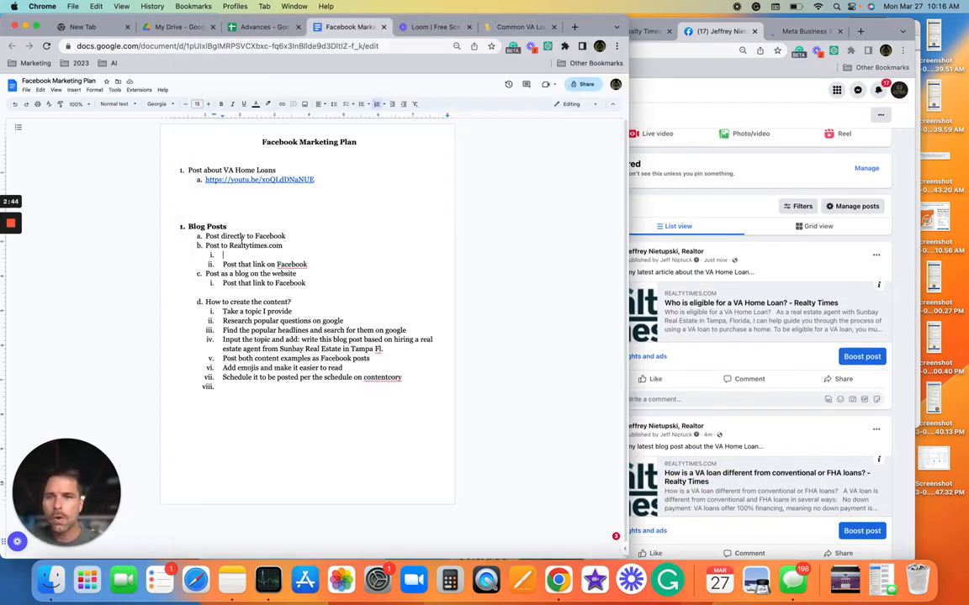